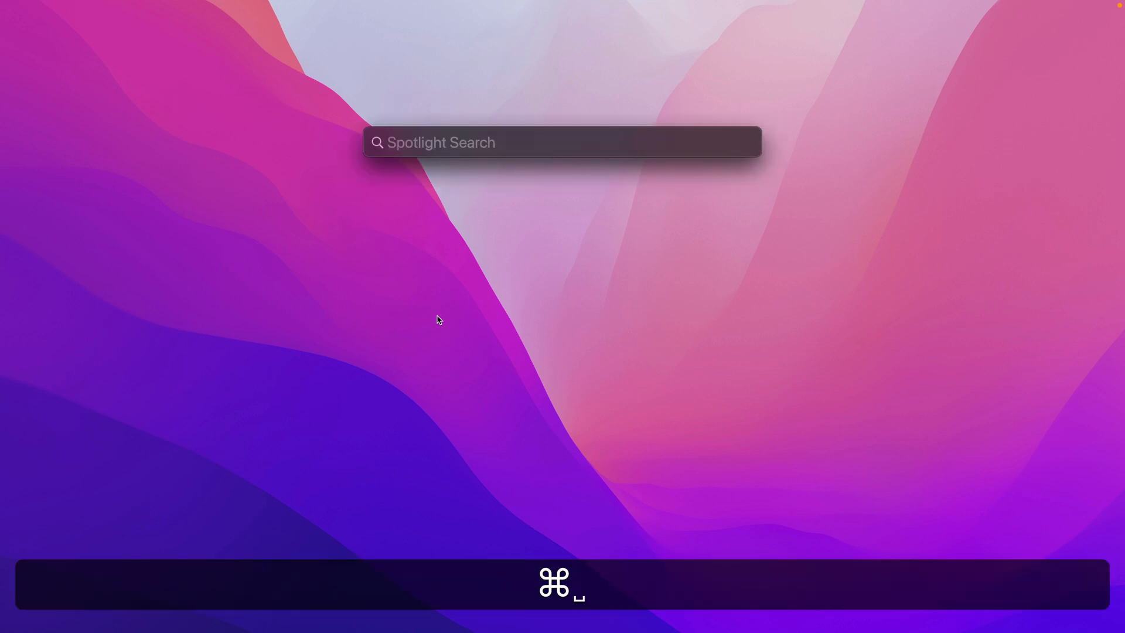
- Search Spotlight for 'terminal' and launch the Terminal app
text(terminal)
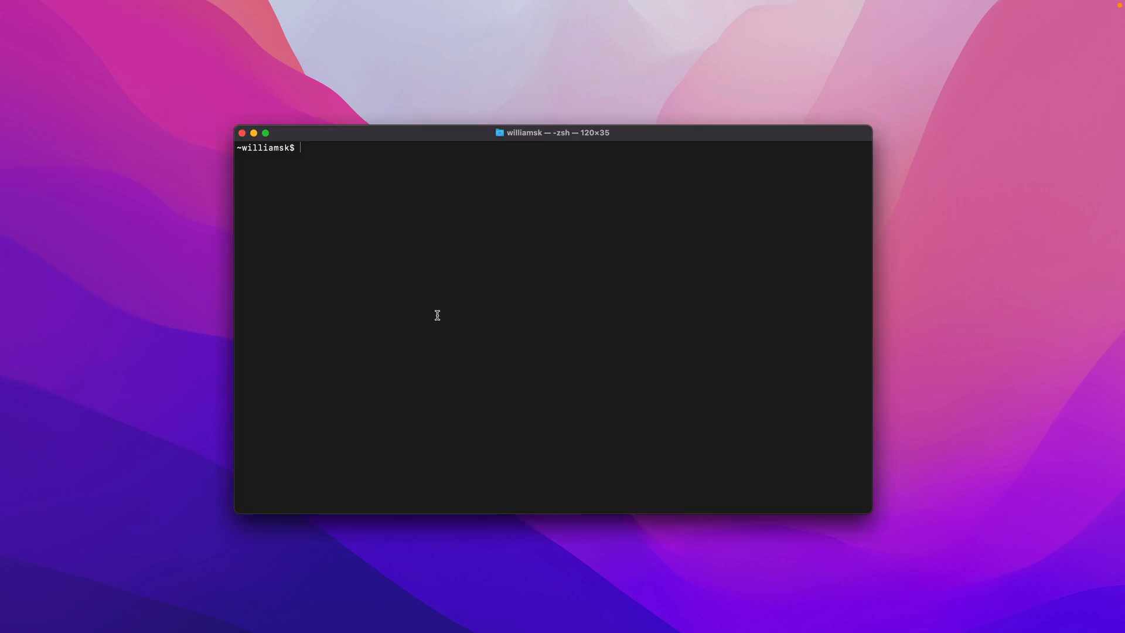
mouse_move(476, 220)
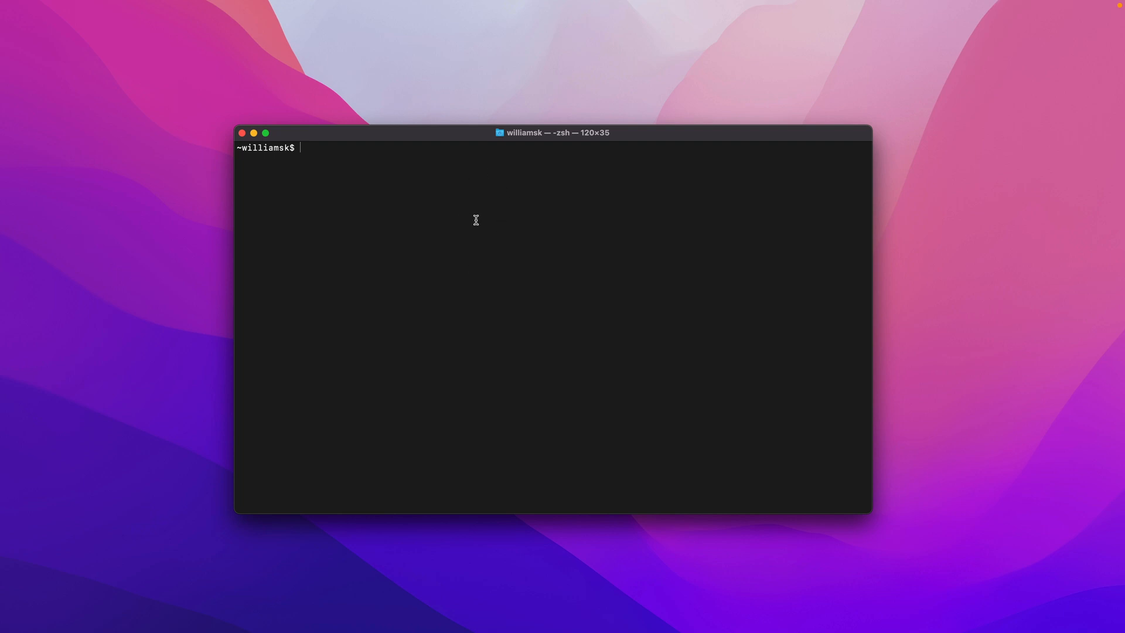
mouse_move(470, 155)
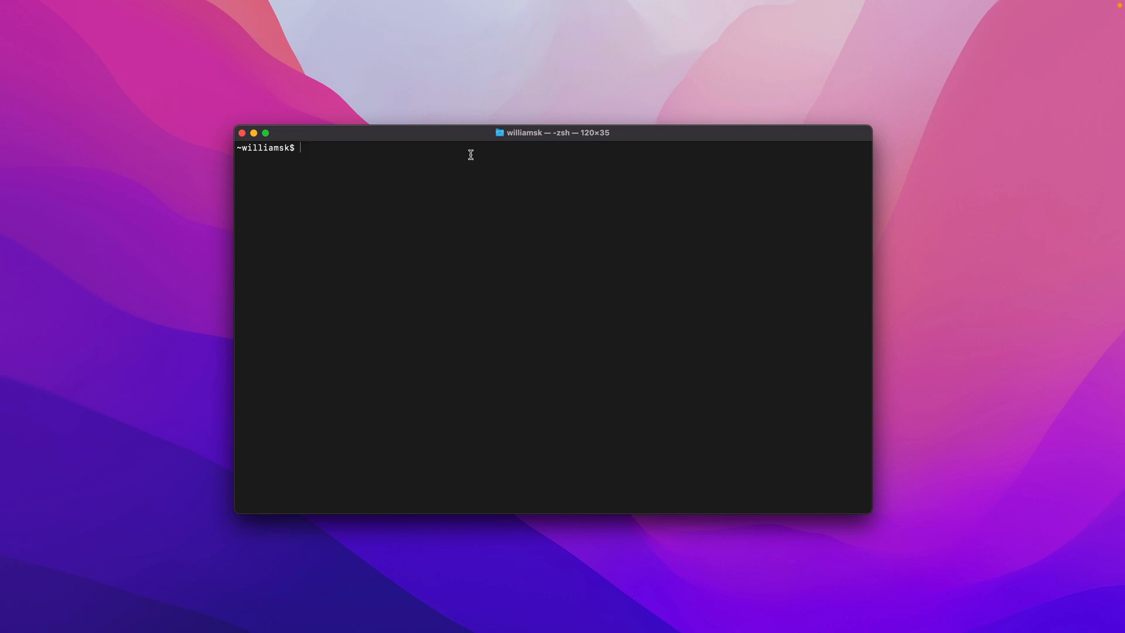
mouse_move(399, 281)
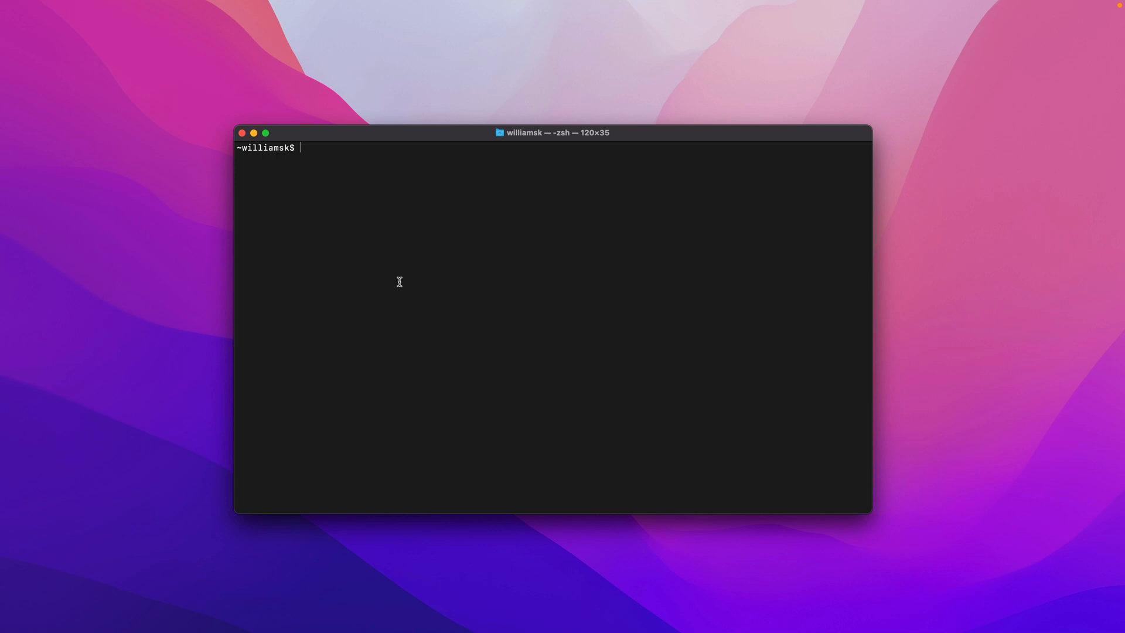
mouse_move(480, 253)
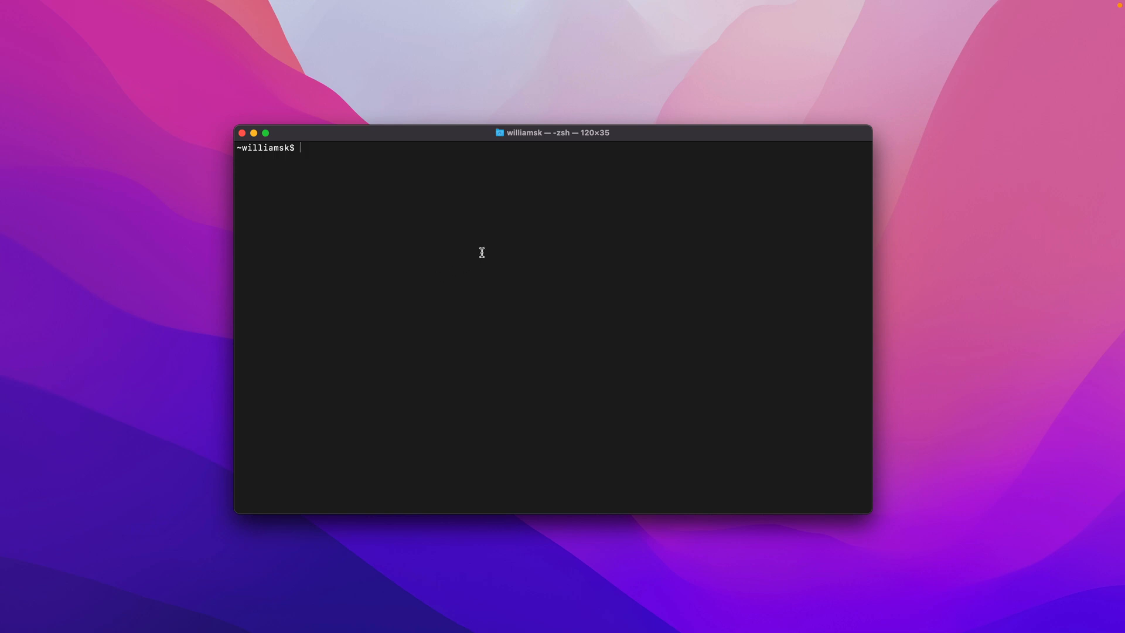
mouse_move(516, 225)
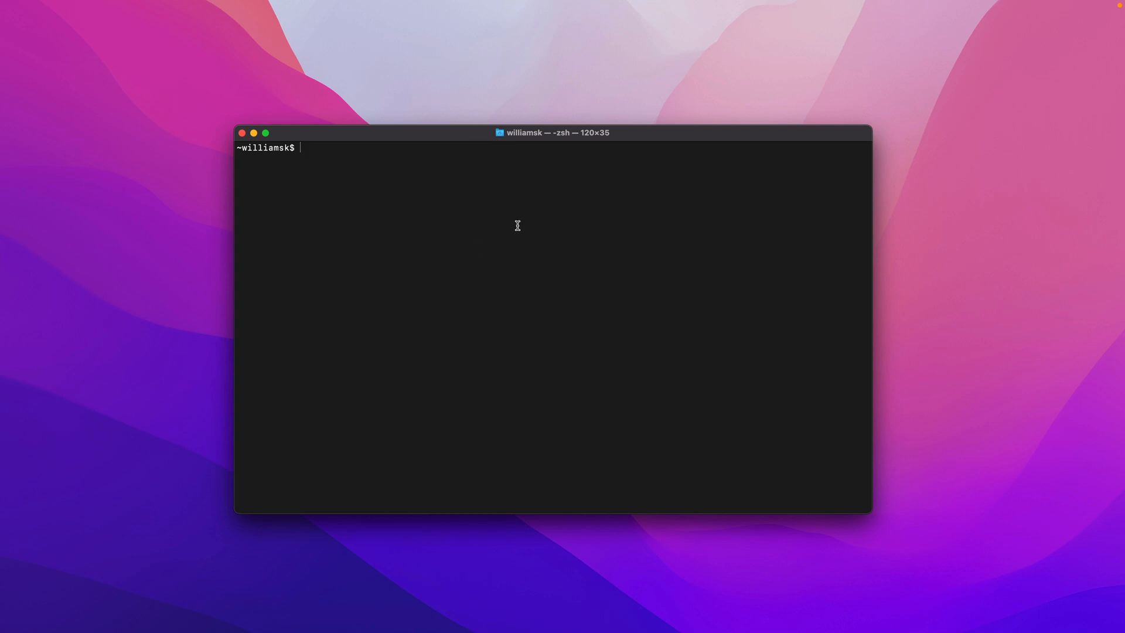
mouse_move(414, 142)
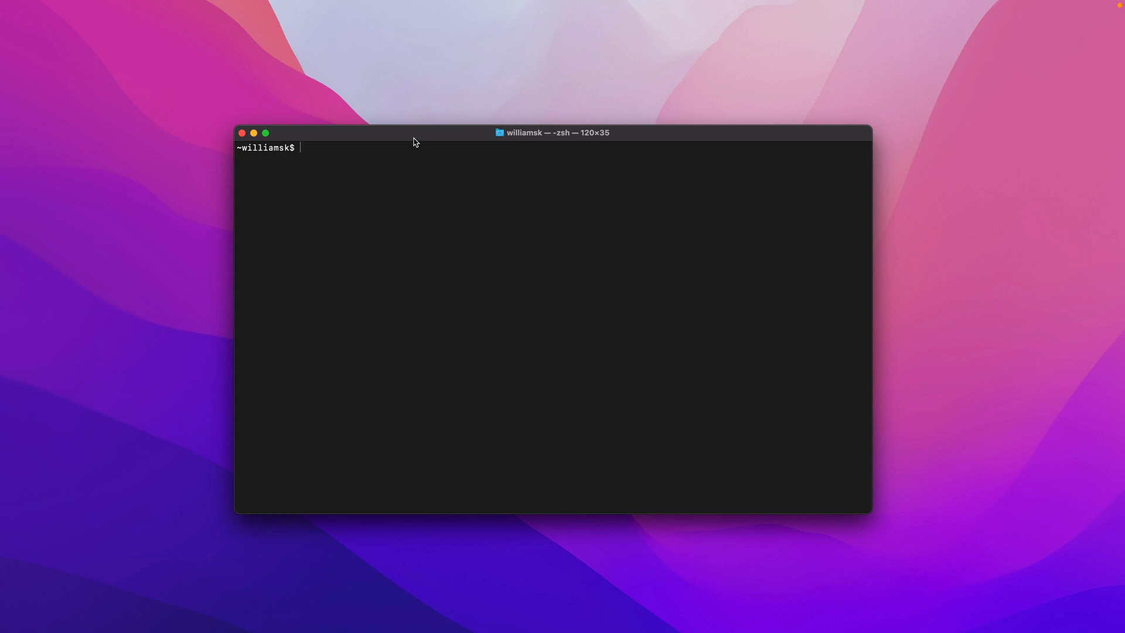
key(cmd)
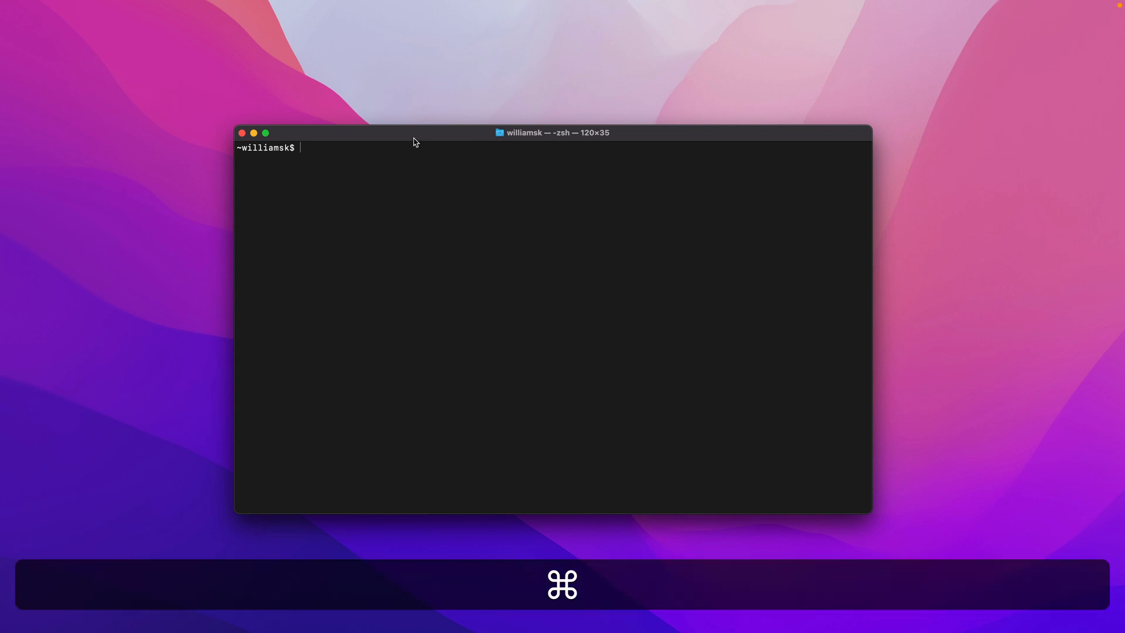
- Open a new Finder window and select Terminal inside Applications › Utilities
key(cmd+n)
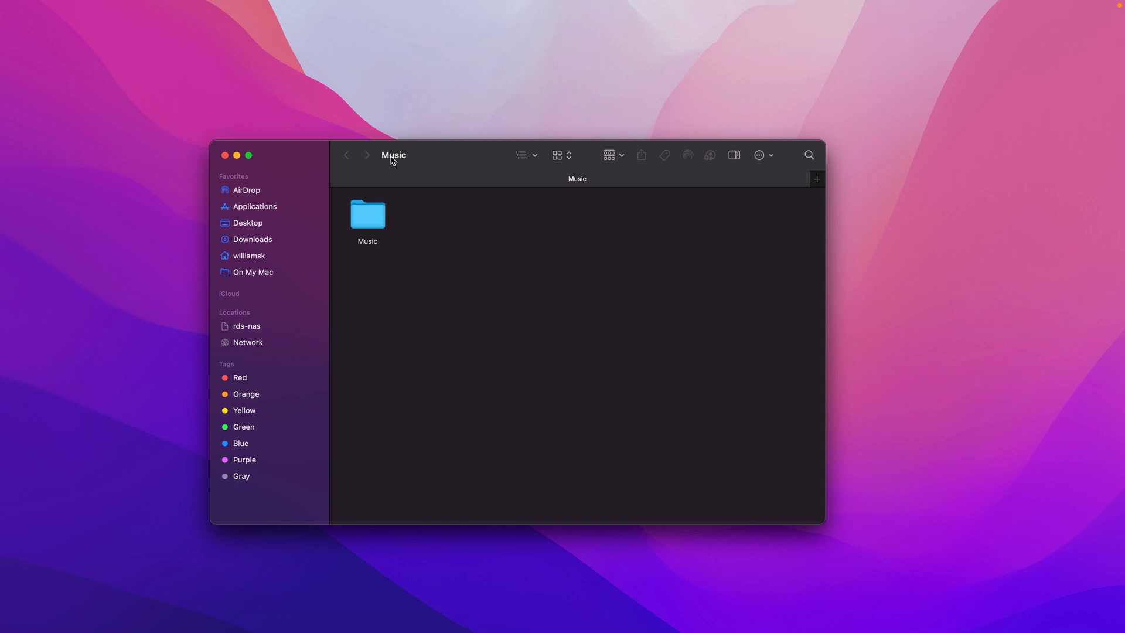
mouse_move(271, 210)
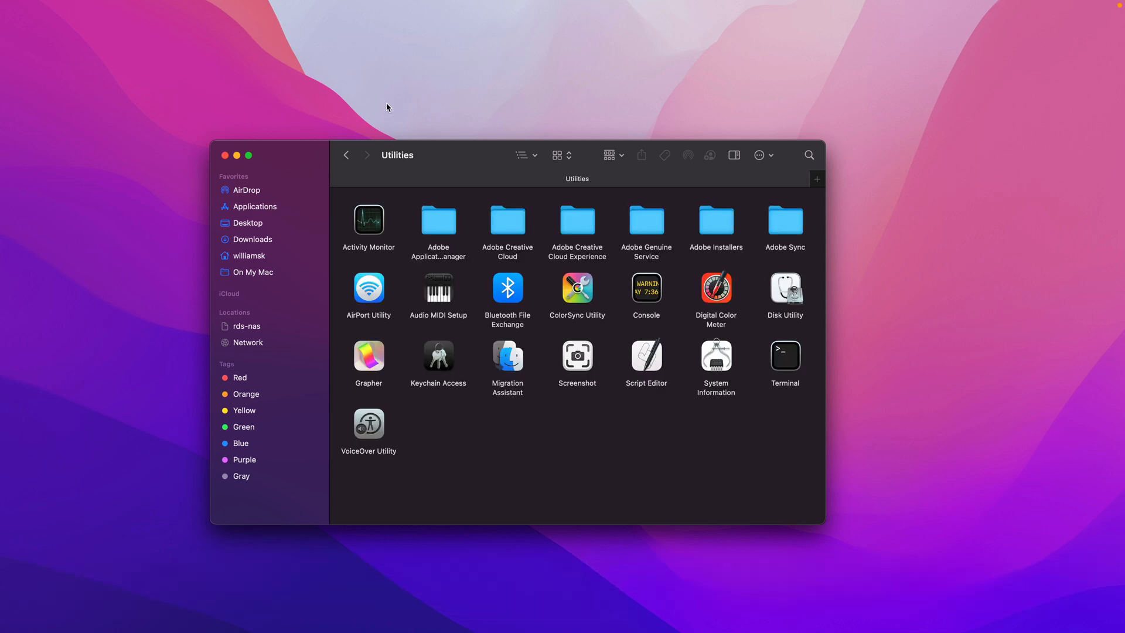
mouse_move(294, 213)
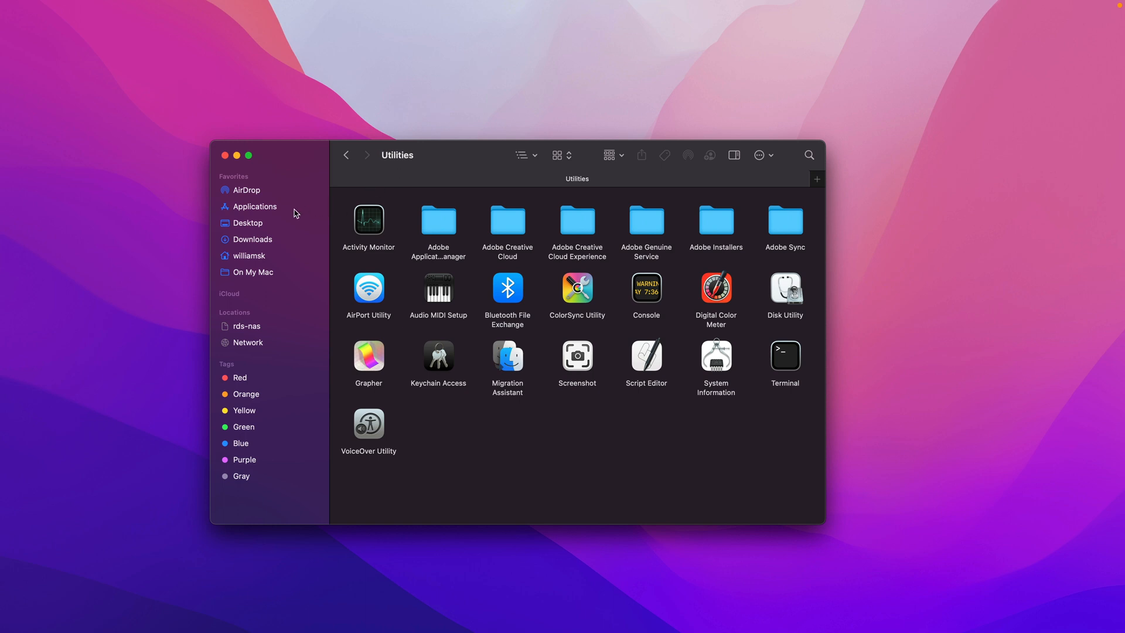
mouse_move(278, 213)
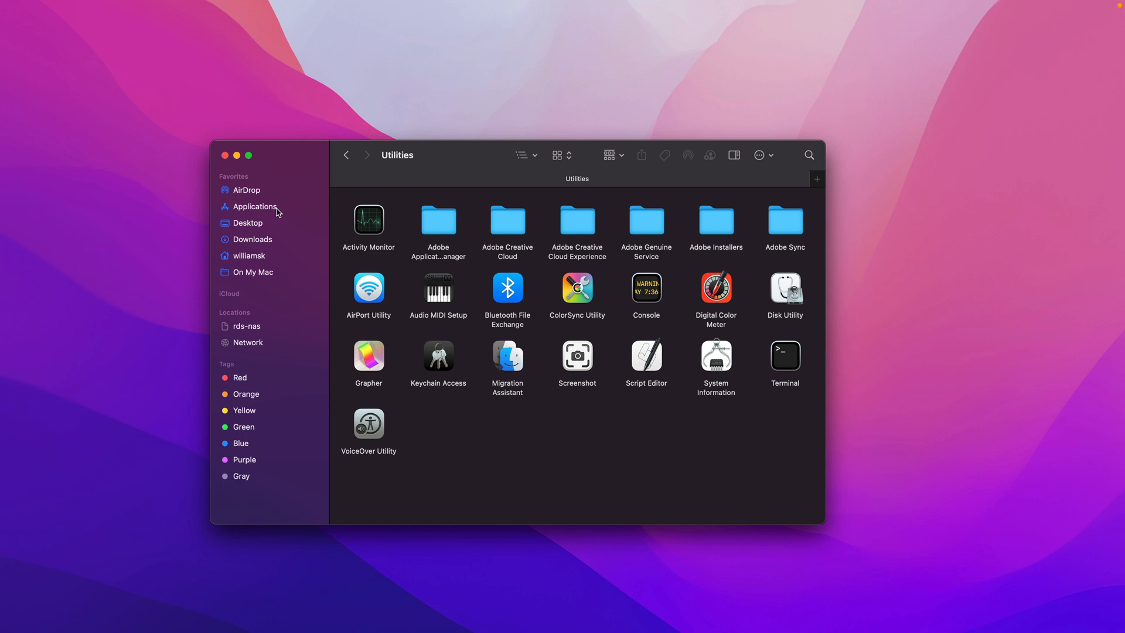
mouse_move(422, 369)
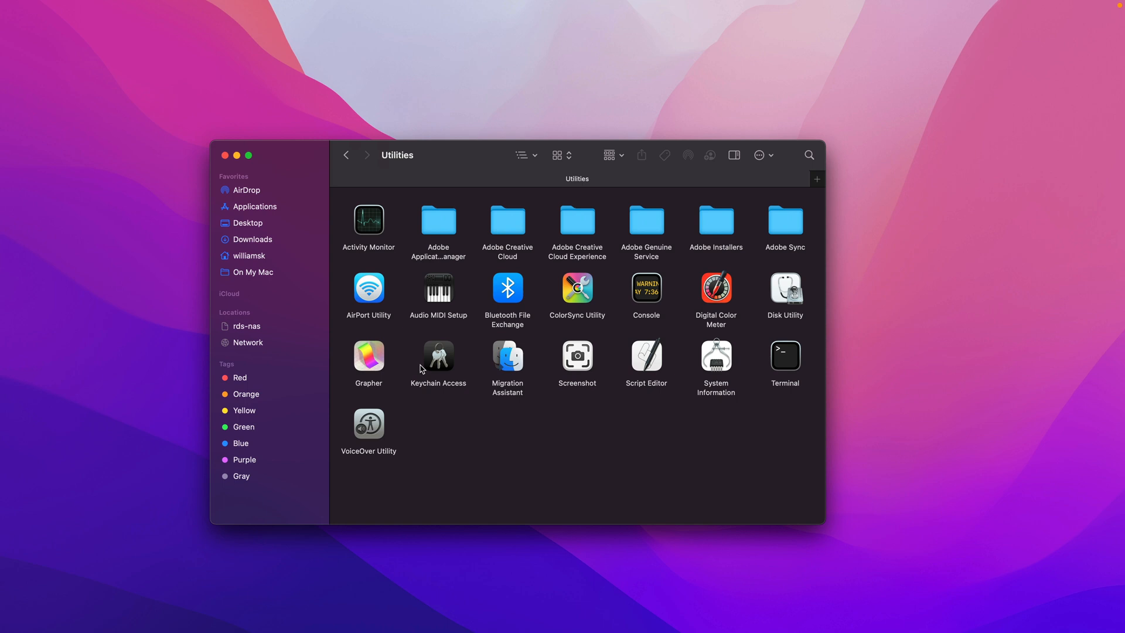
mouse_move(800, 357)
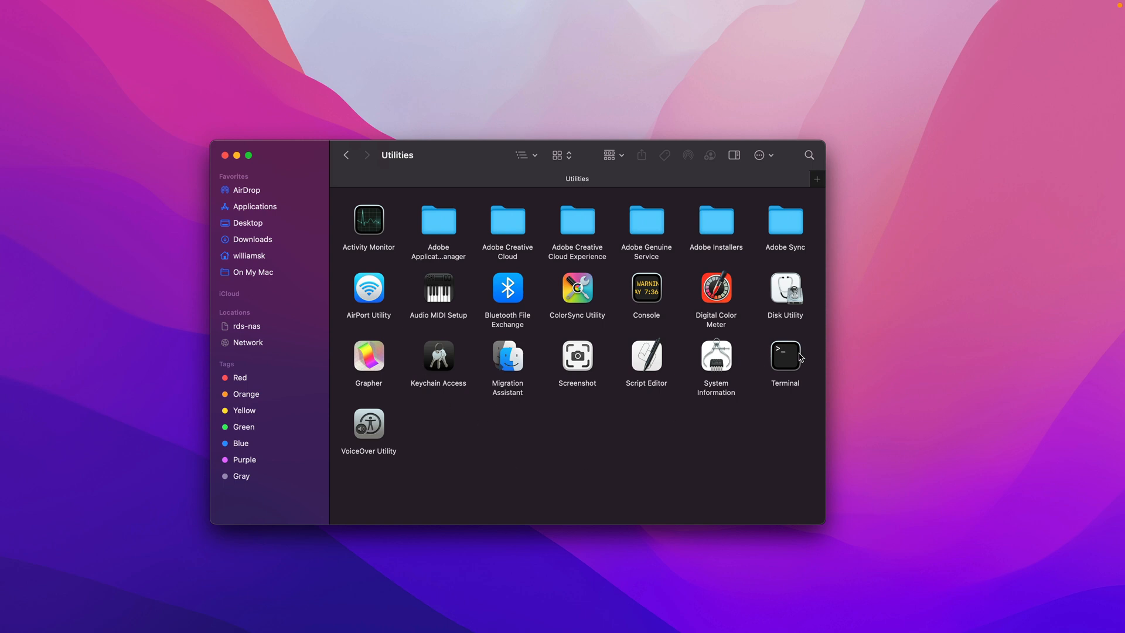
click(785, 356)
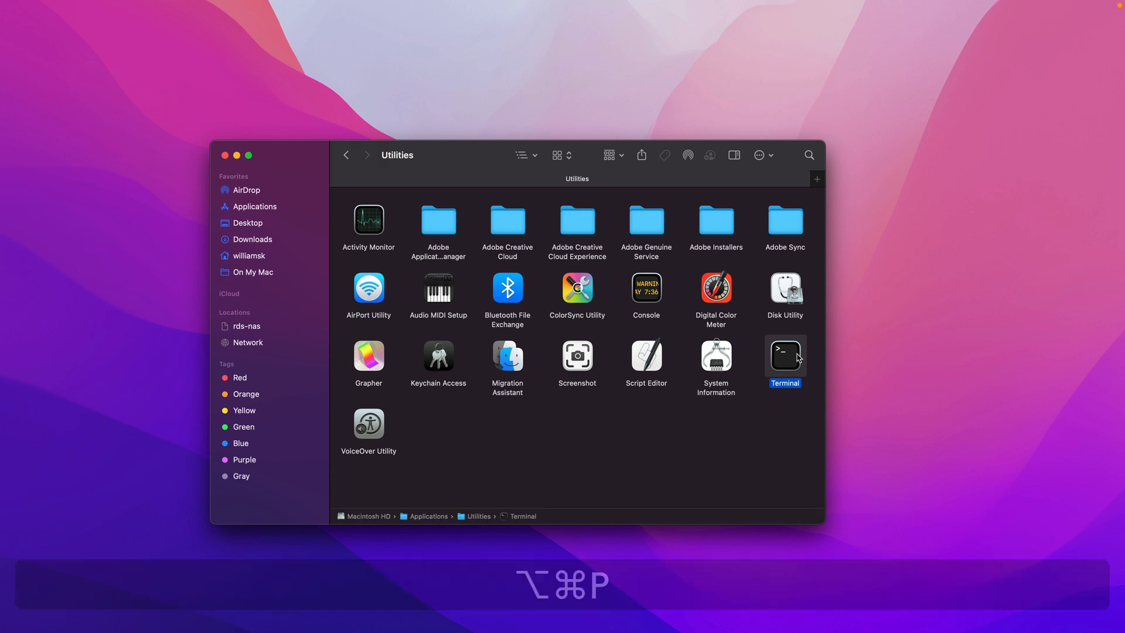
mouse_move(572, 403)
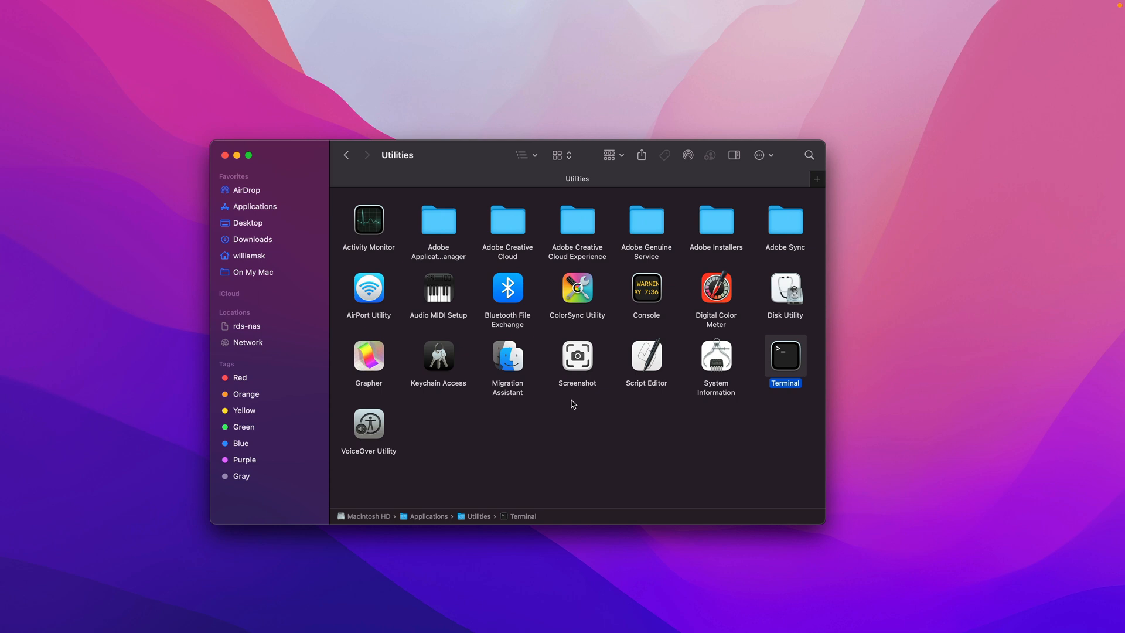
mouse_move(547, 414)
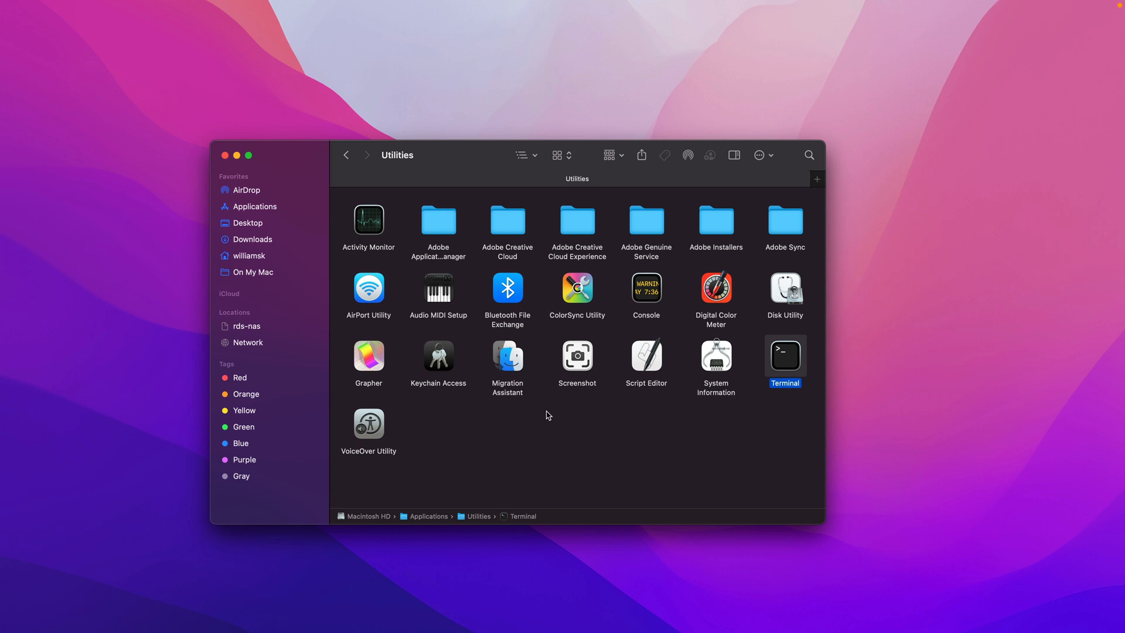
mouse_move(301, 168)
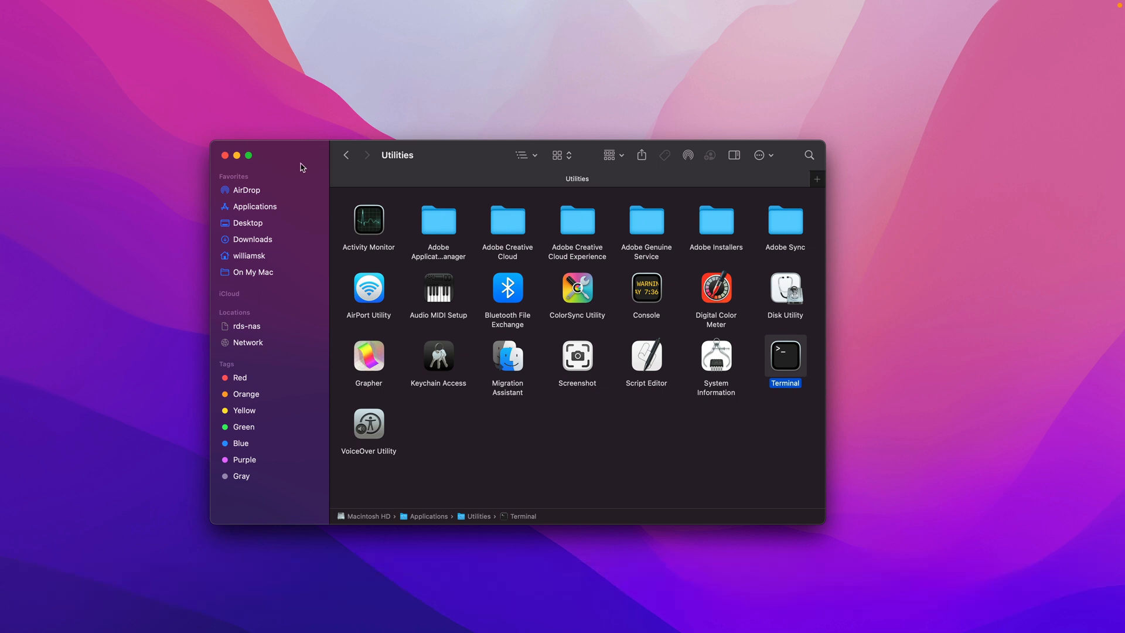
- Dismiss the Finder Utilities window, leaving the empty desktop
key(F4)
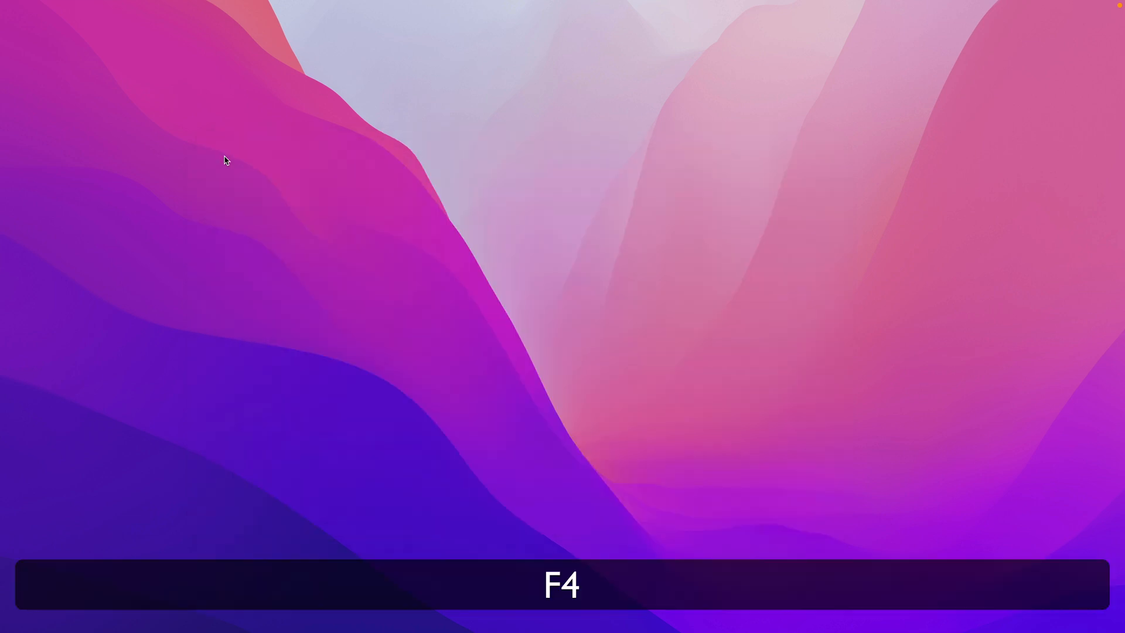
- Search Launchpad for 'terminal' so Terminal is the only match
key(F4)
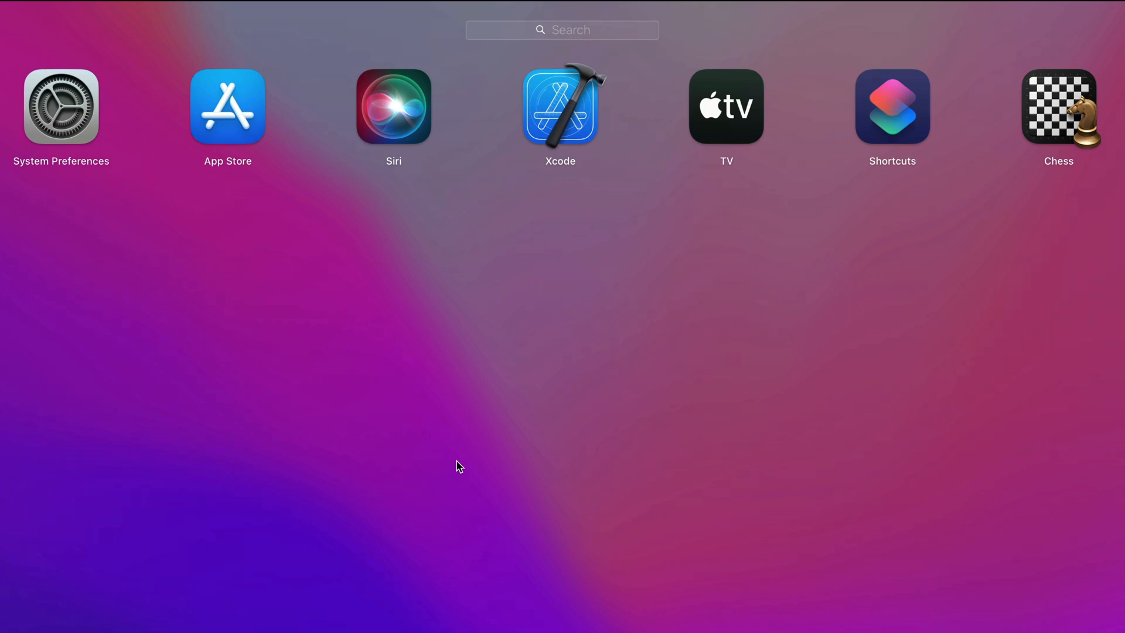
mouse_move(563, 223)
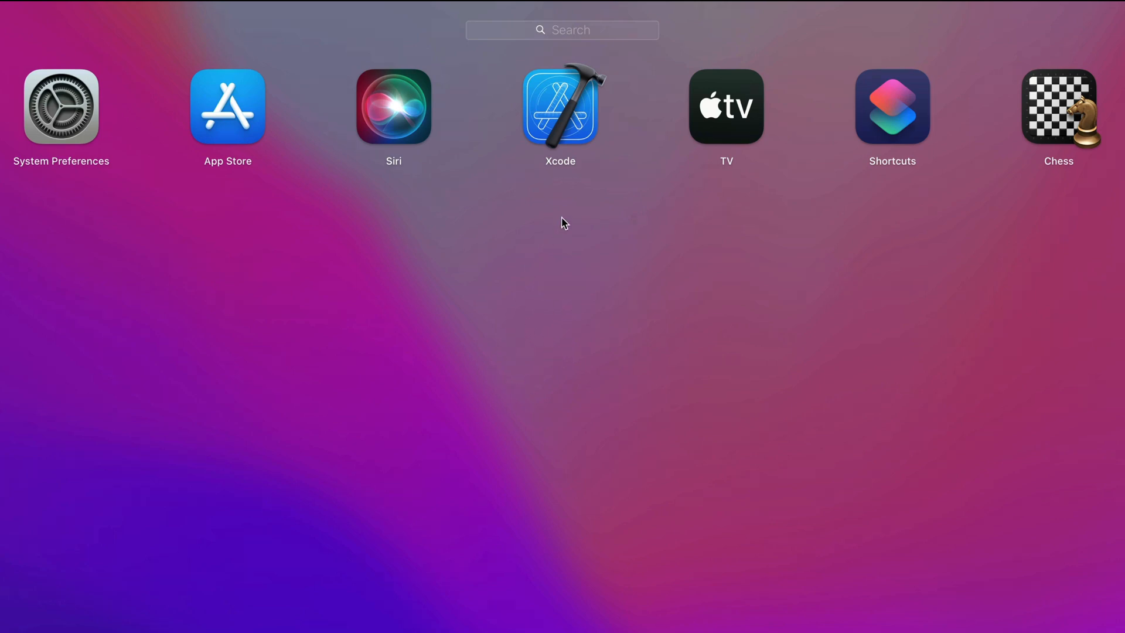
click(561, 31)
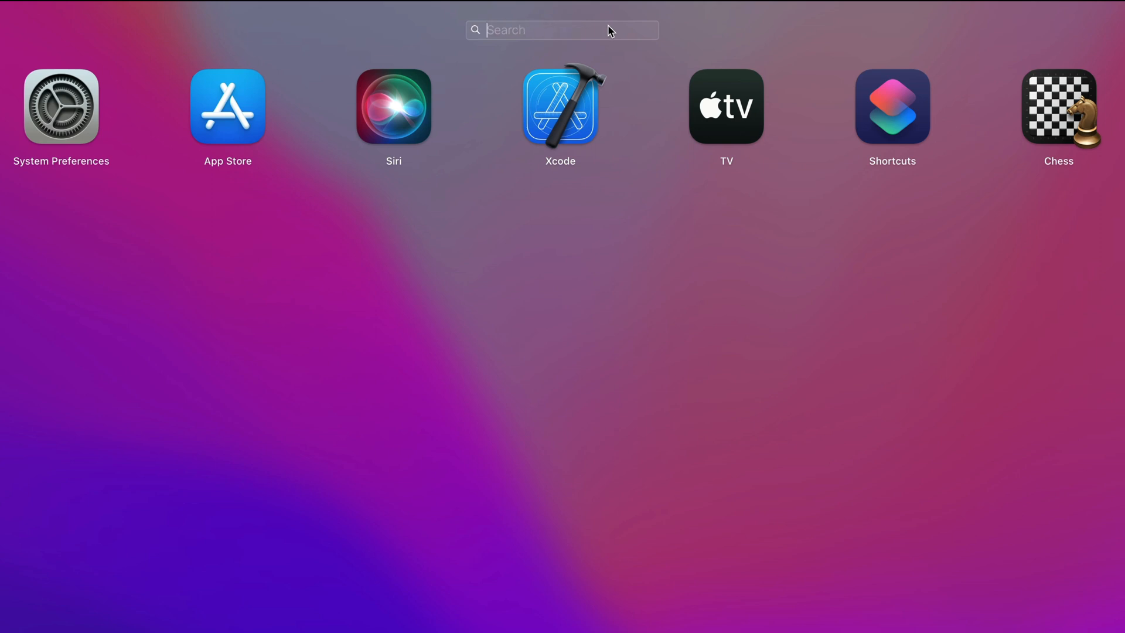
text(terminal)
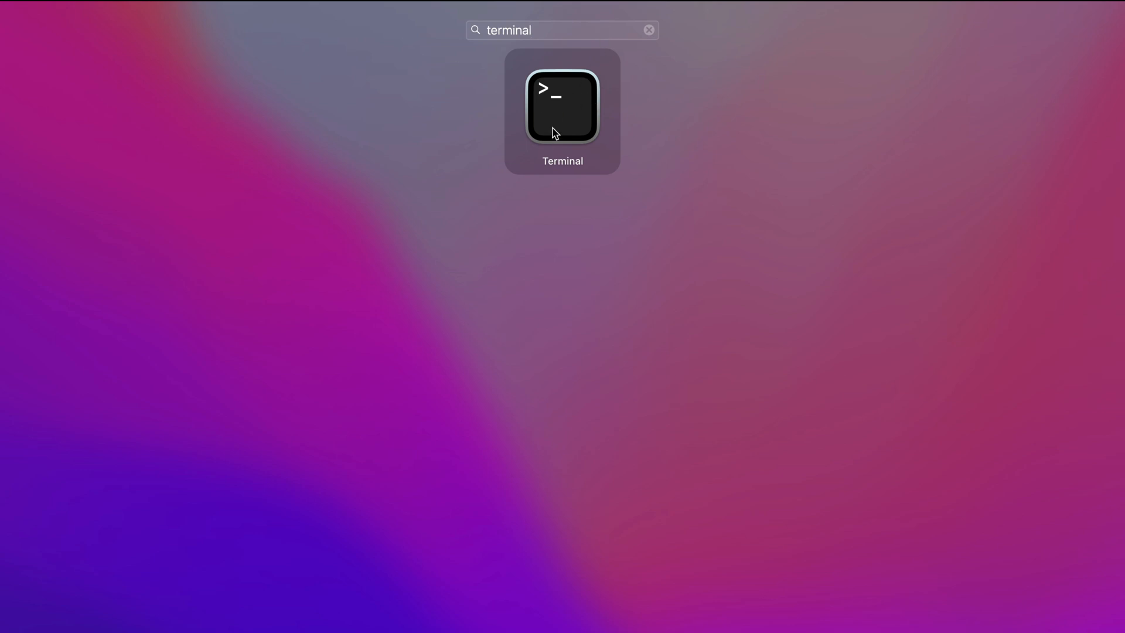
- Launch Terminal from the Launchpad result to get a fresh shell window
double_click(562, 107)
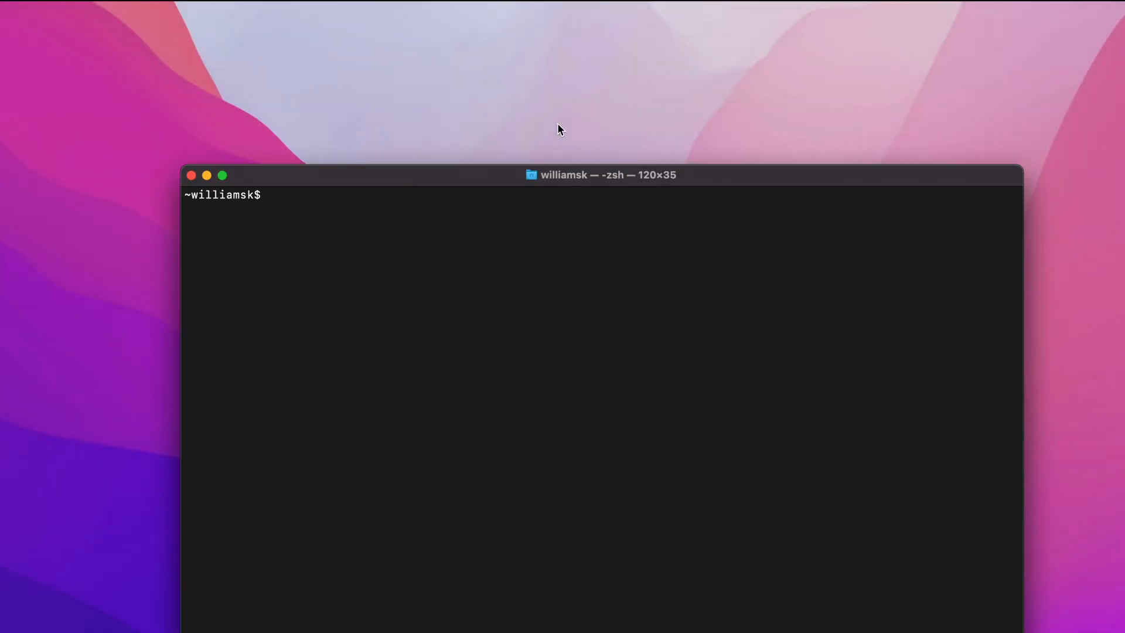
mouse_move(363, 277)
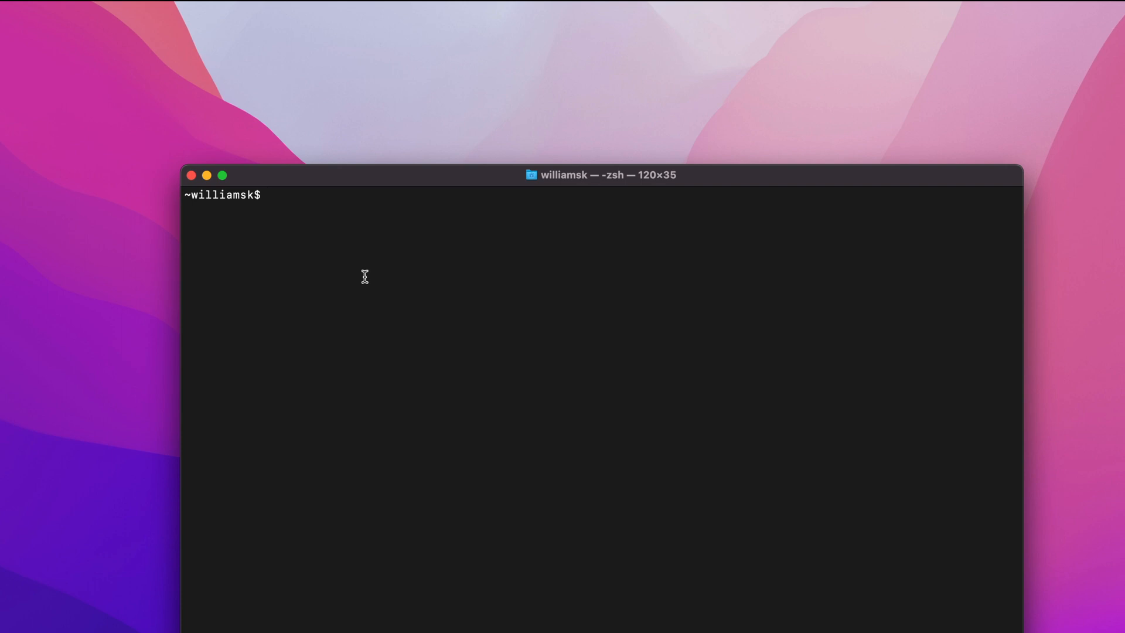
mouse_move(428, 248)
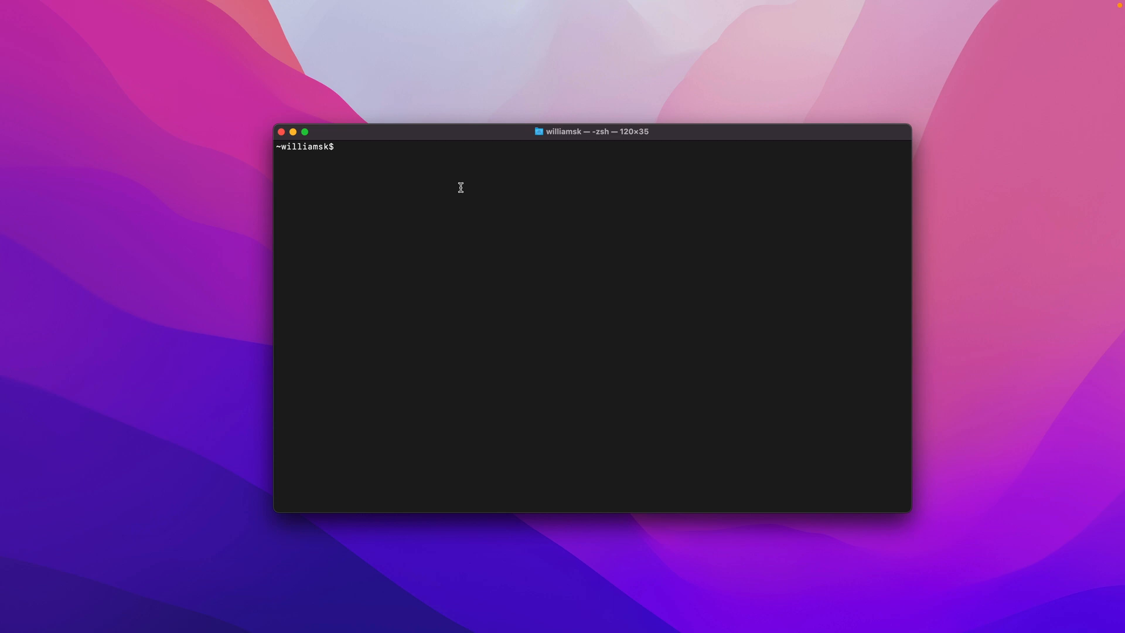
mouse_move(580, 140)
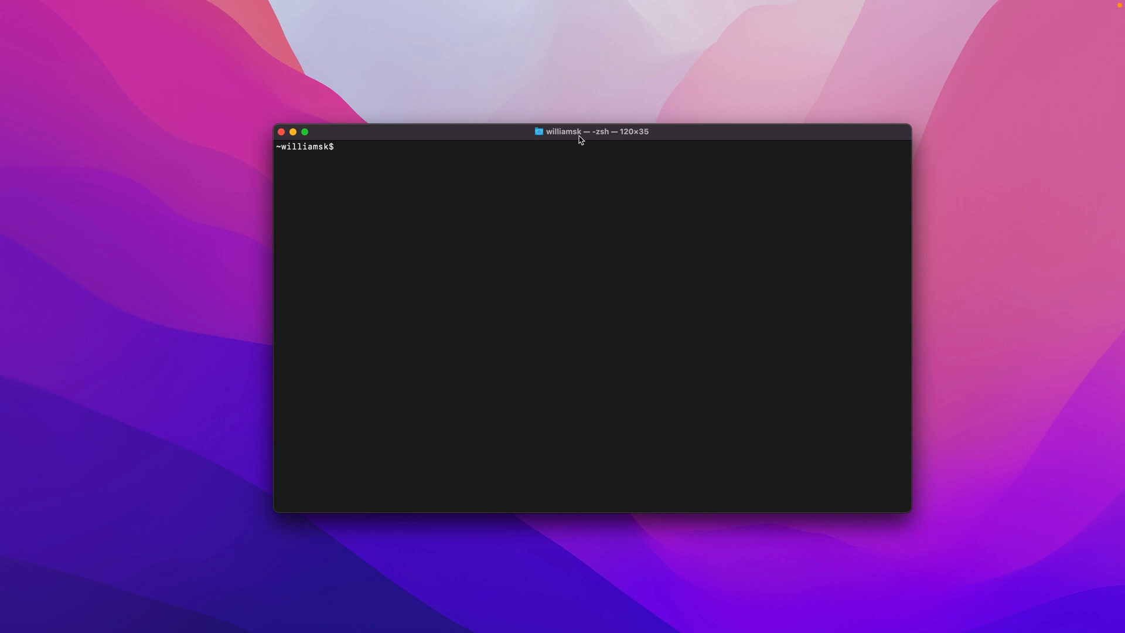
mouse_move(458, 149)
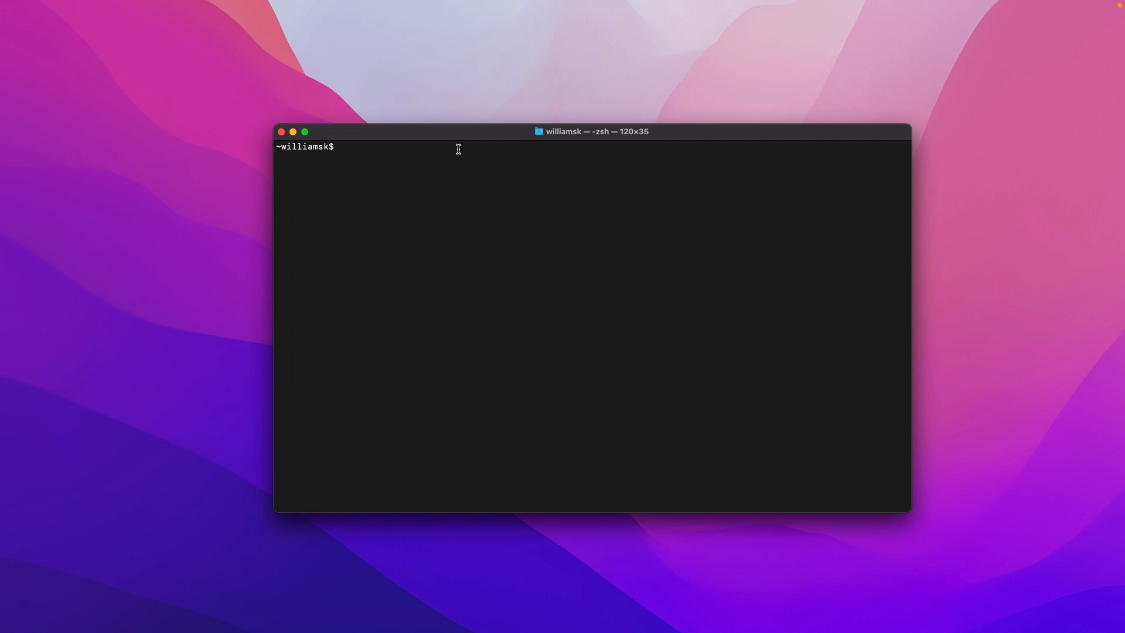
mouse_move(572, 206)
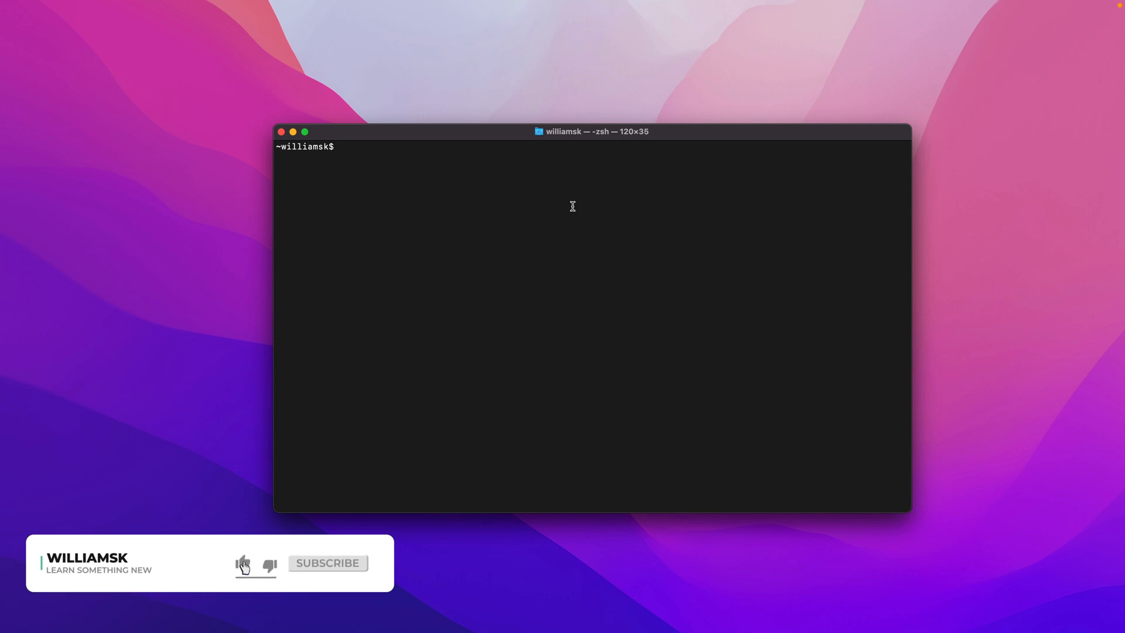
mouse_move(328, 566)
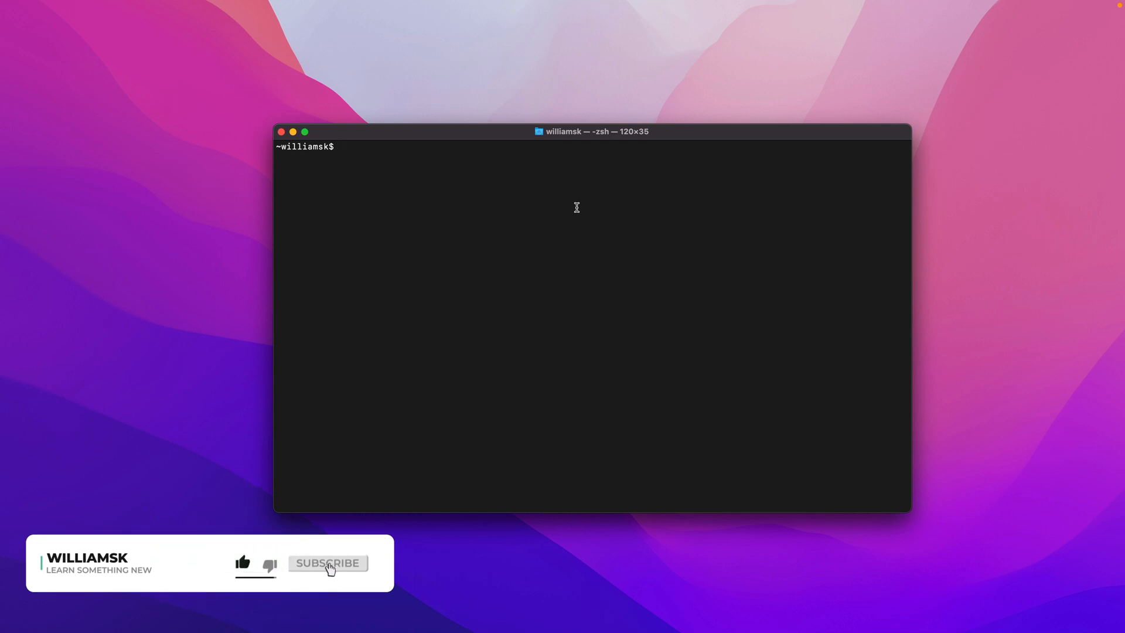
click(327, 562)
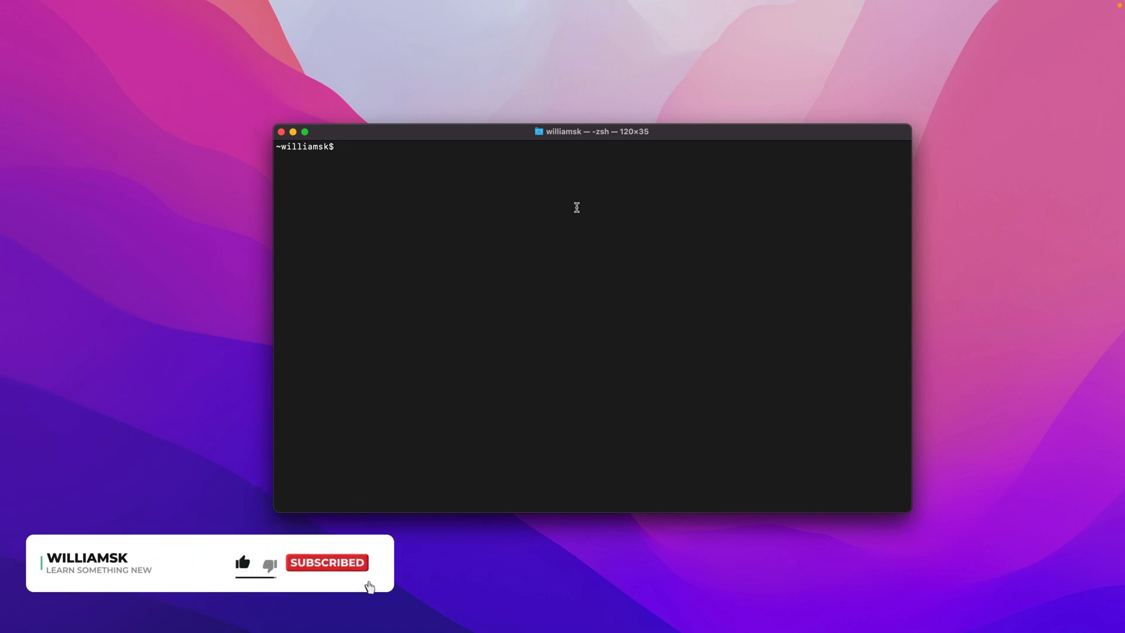